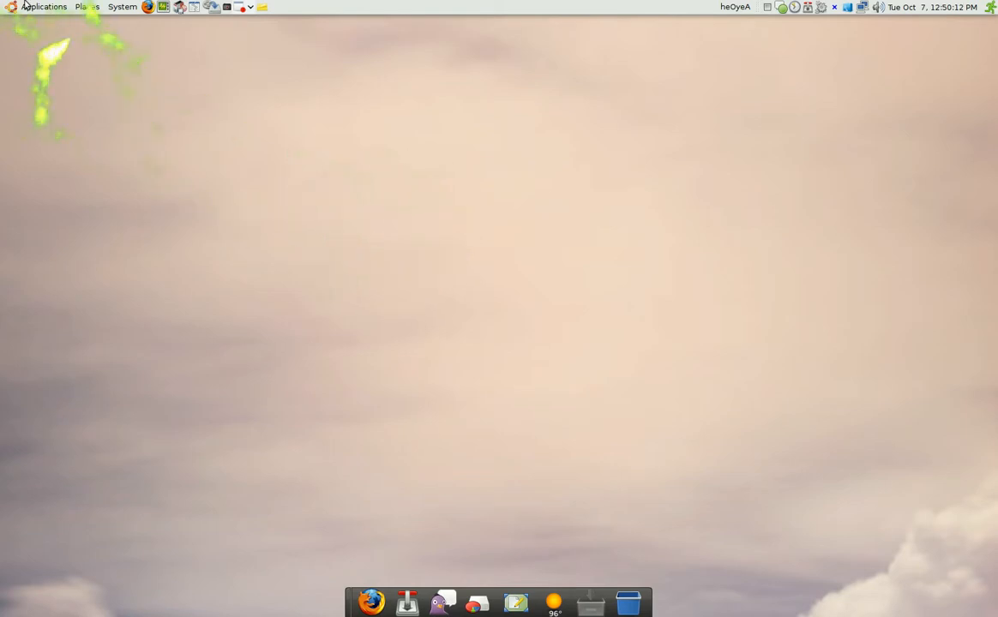
Launch Disk Usage Analyzer from the Applications > Accessories menu
{"action": "left_click", "coordinate": [45, 6]}
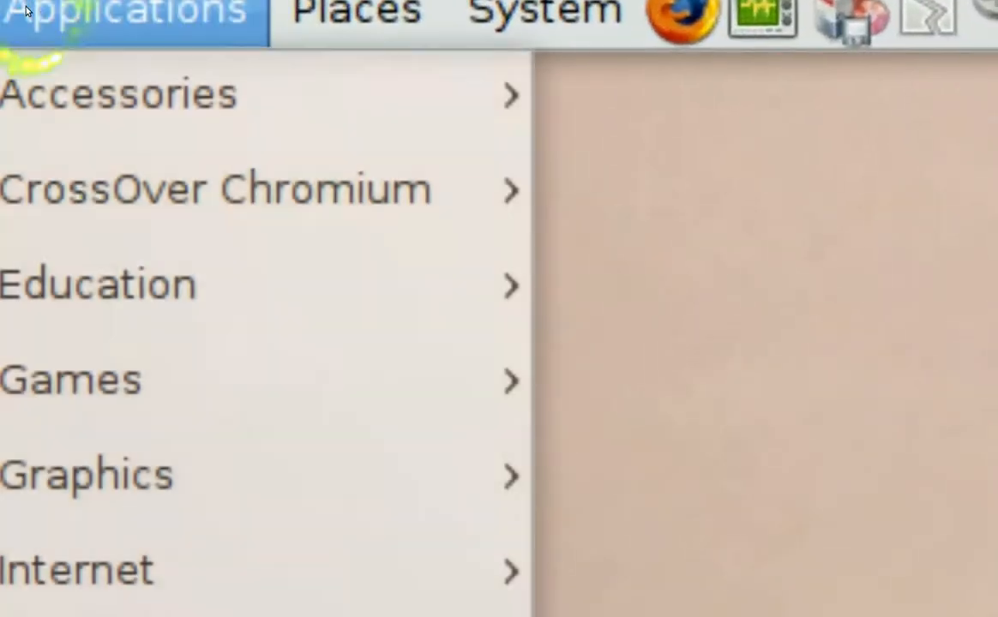
{"action": "left_click", "coordinate": [120, 93]}
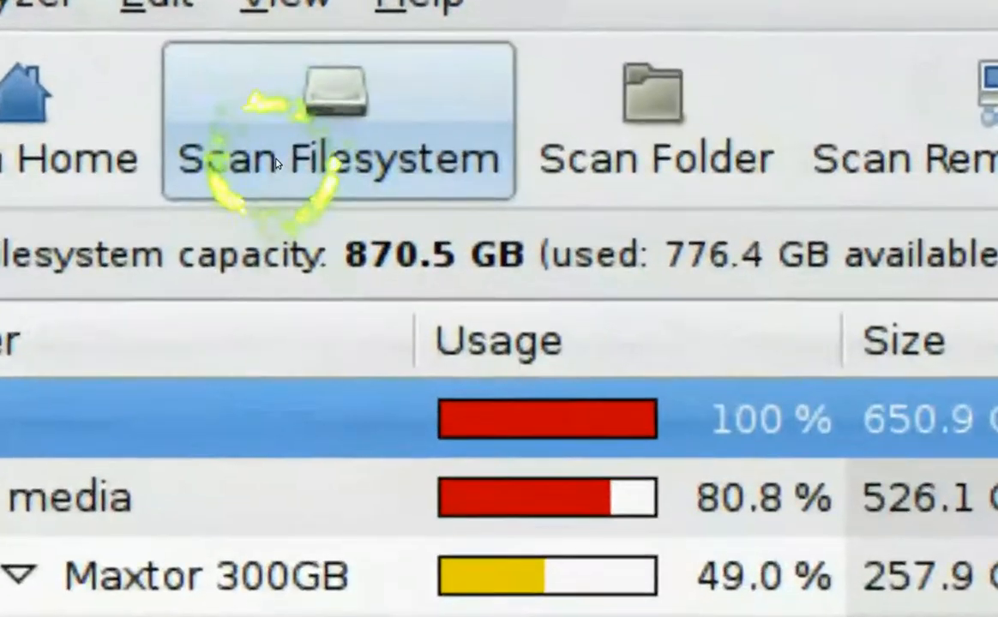
Scan the whole filesystem, expanding the tree to media, Maxtor 300GB and Anime
{"action": "left_click", "coordinate": [337, 120]}
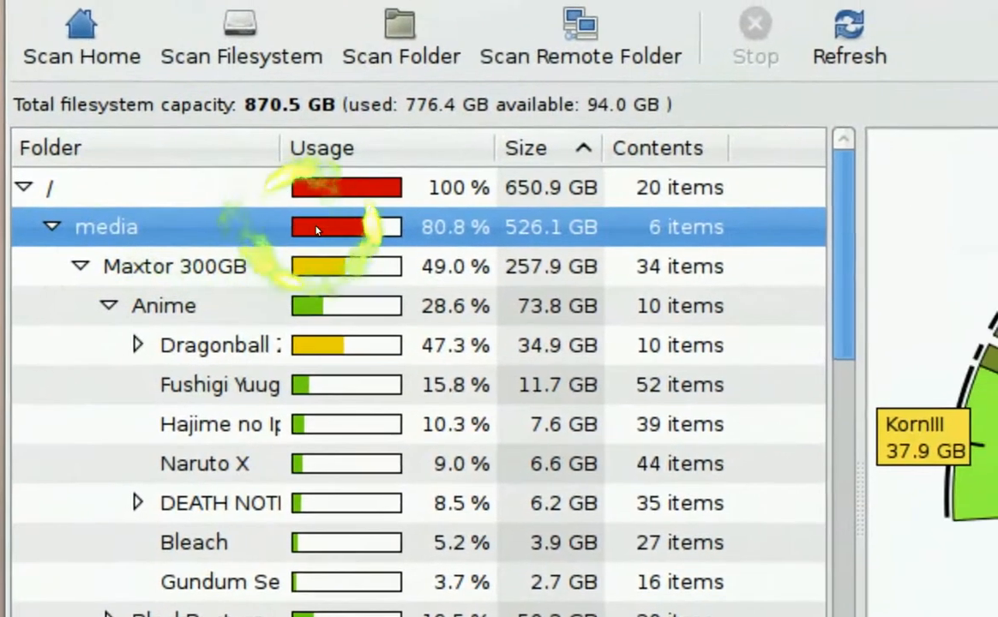
Scroll the folder tree to the Anime folder to view its ring chart segments
{"action": "scroll", "scroll_direction": "down", "scroll_amount": 3}
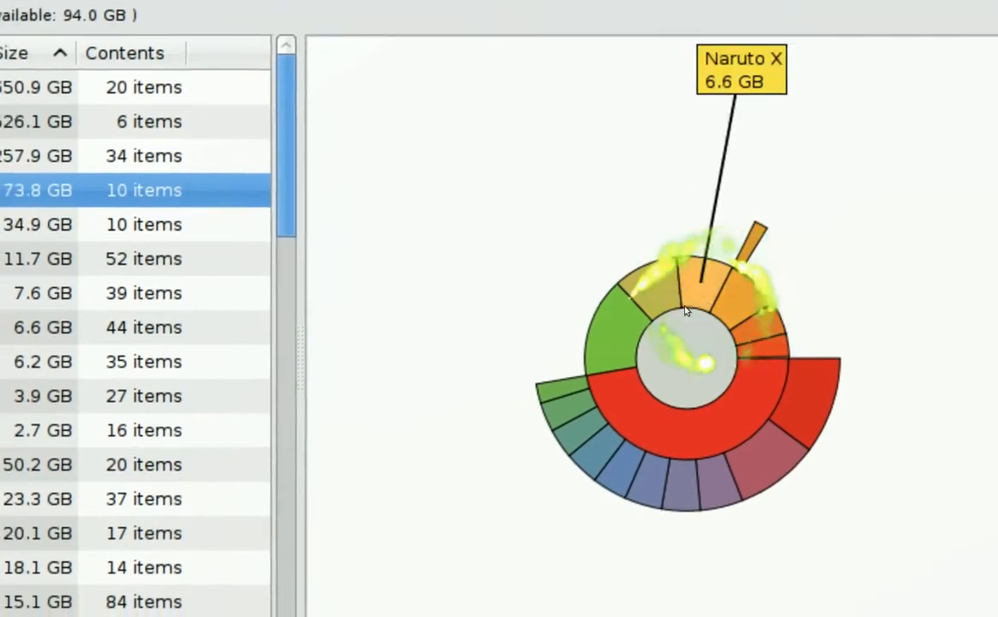
{"action": "mouse_move", "coordinate": [652, 312]}
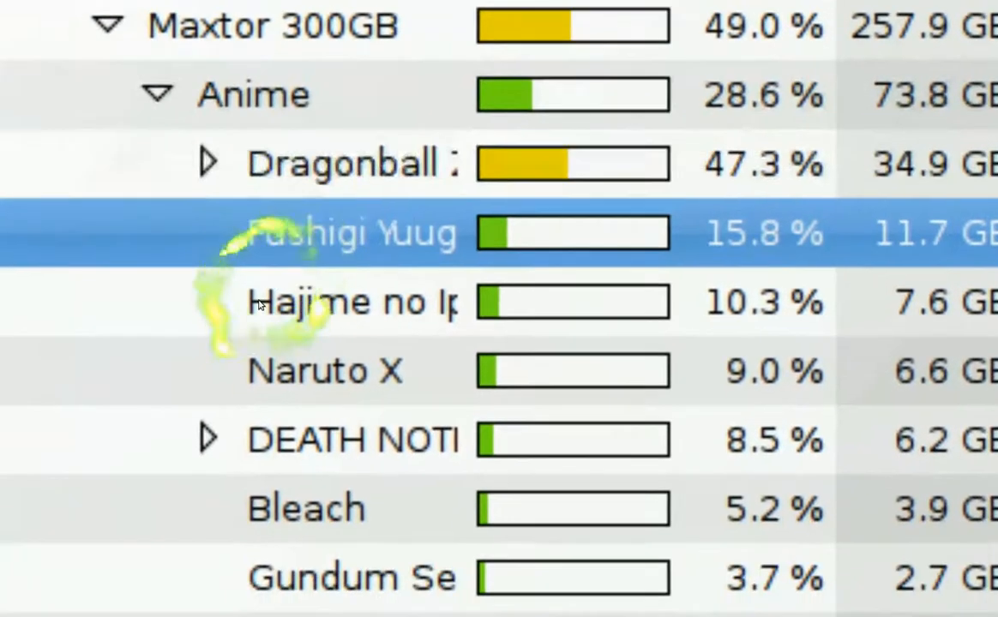
Scroll the folder list down to reach the Naruto X folder
{"action": "scroll", "scroll_direction": "down", "scroll_amount": 3}
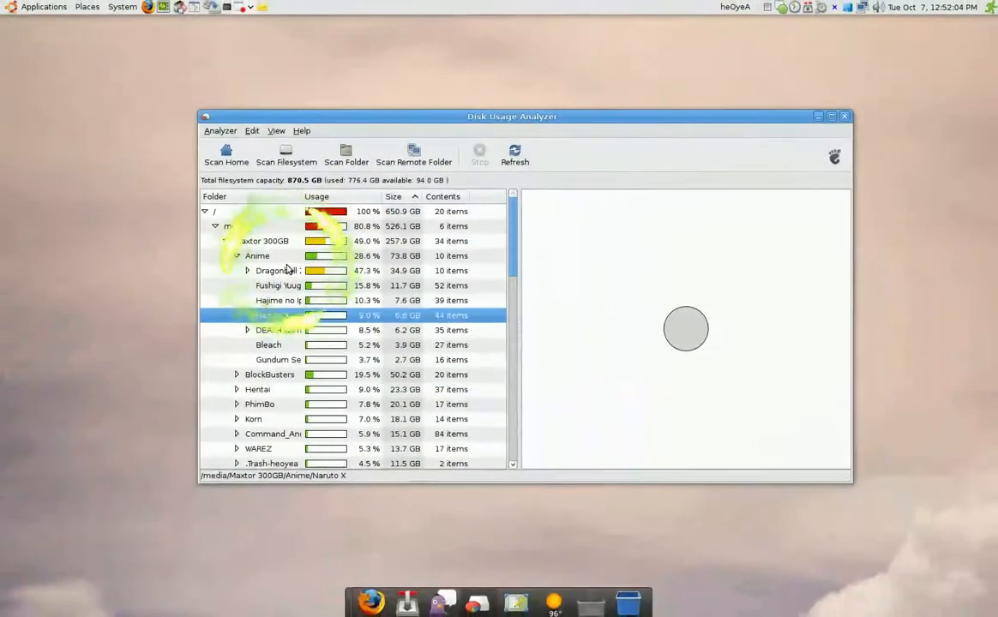
Select the Dragonball Z folder (34.9 GB, 47.3%) to chart its subfolders
{"action": "left_click", "coordinate": [276, 270]}
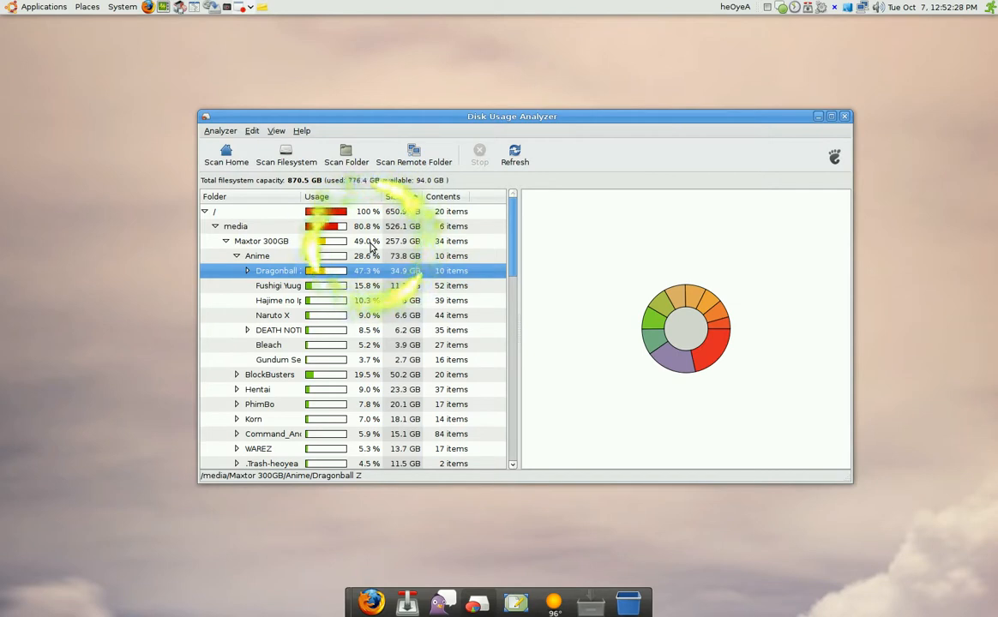
{"action": "left_click", "coordinate": [393, 196]}
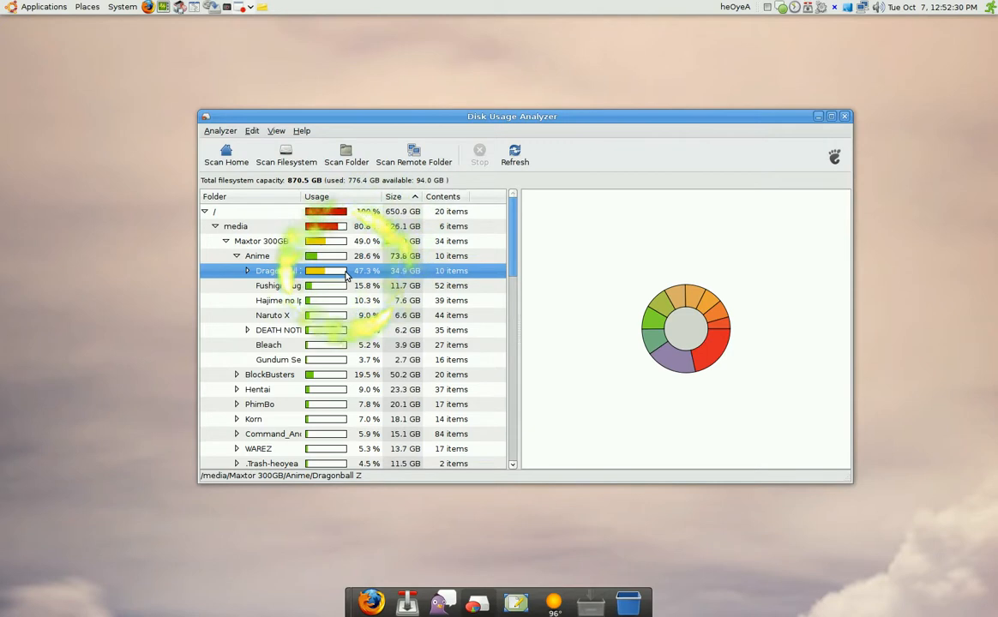